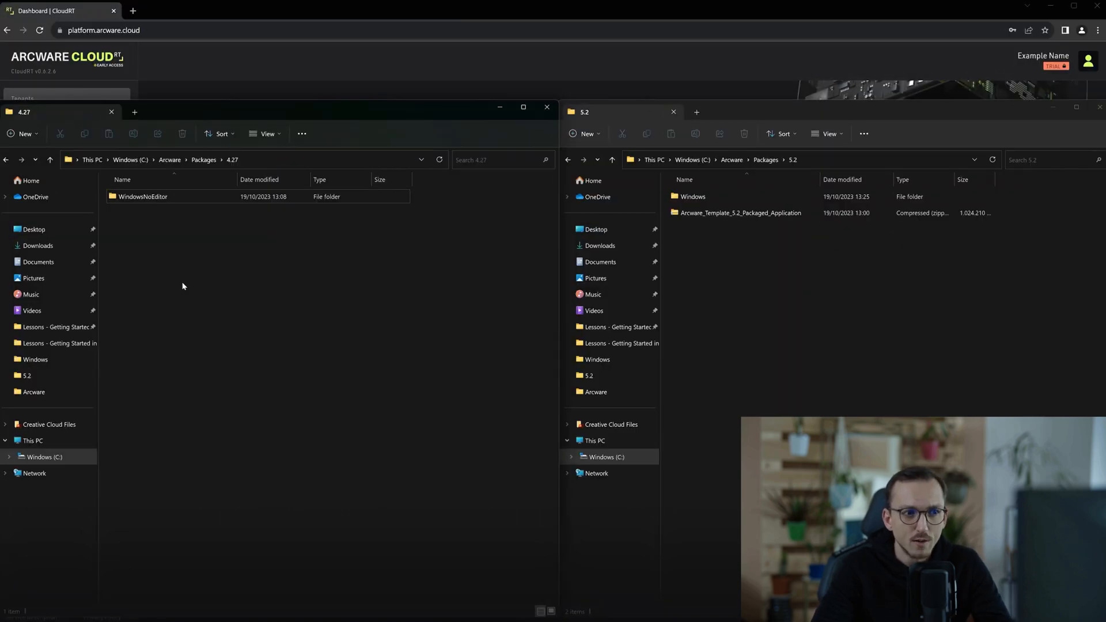
# Open the WindowsNoEditor folder in the 4.27 package window
pyautogui.click(143, 196)
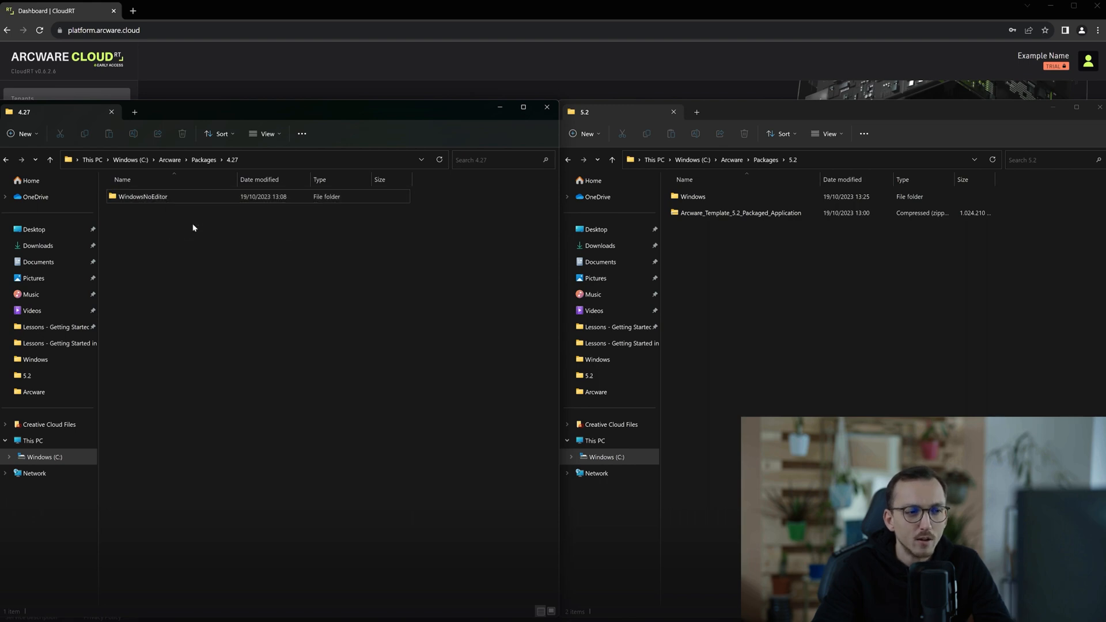
pyautogui.click(144, 196)
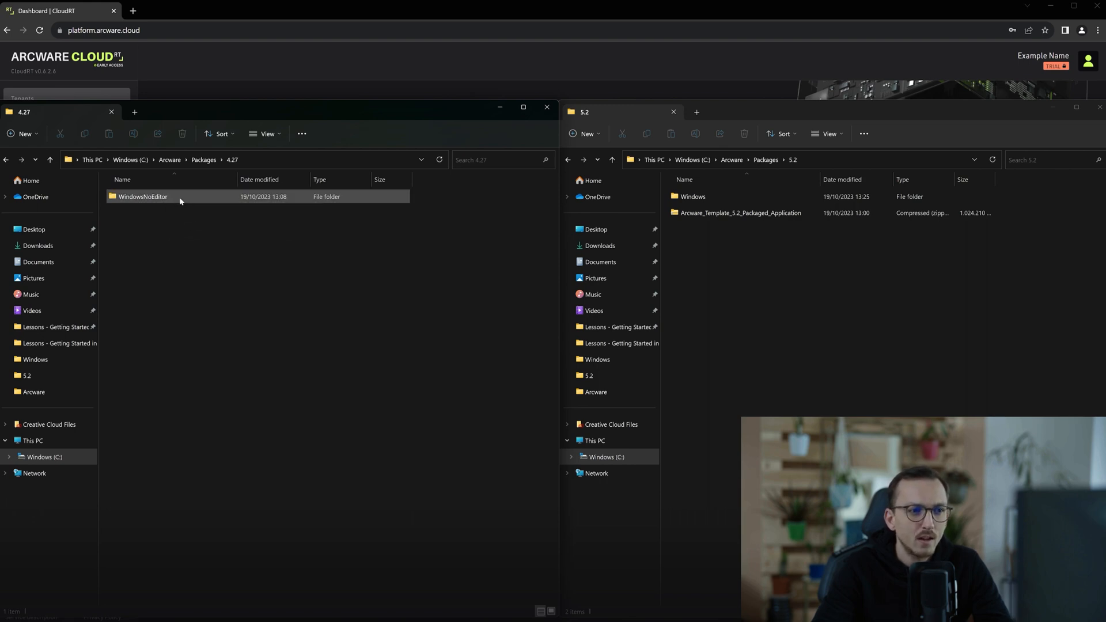
pyautogui.doubleClick(143, 196)
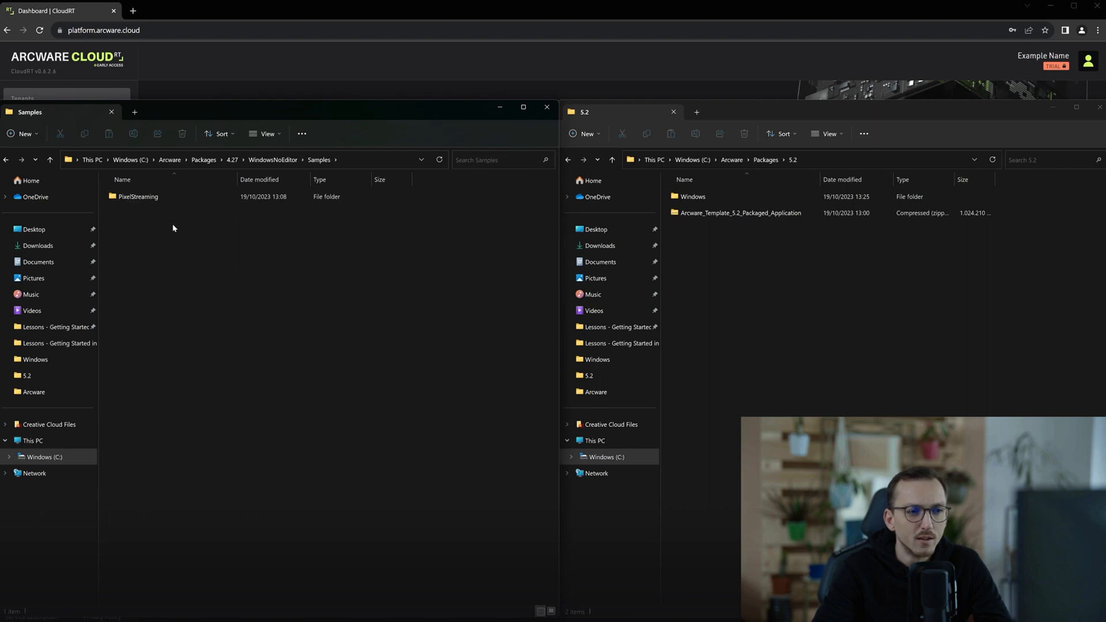
# Browse the 5.2 package's Windows and Arcware_Template folders, then return to the 5.2 folder
pyautogui.click(741, 213)
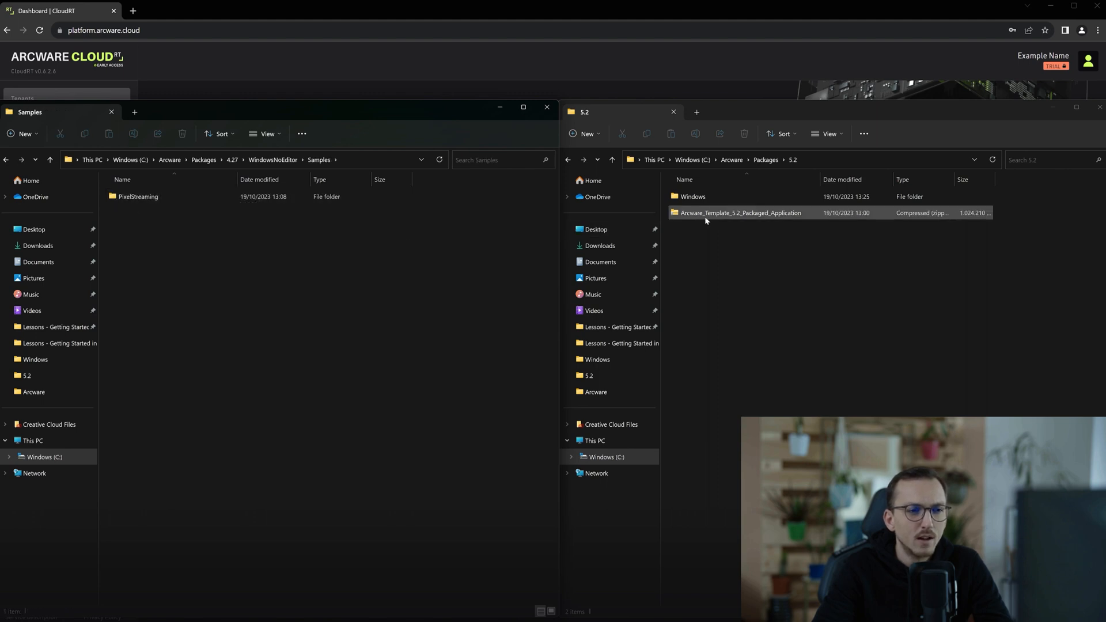
pyautogui.doubleClick(692, 196)
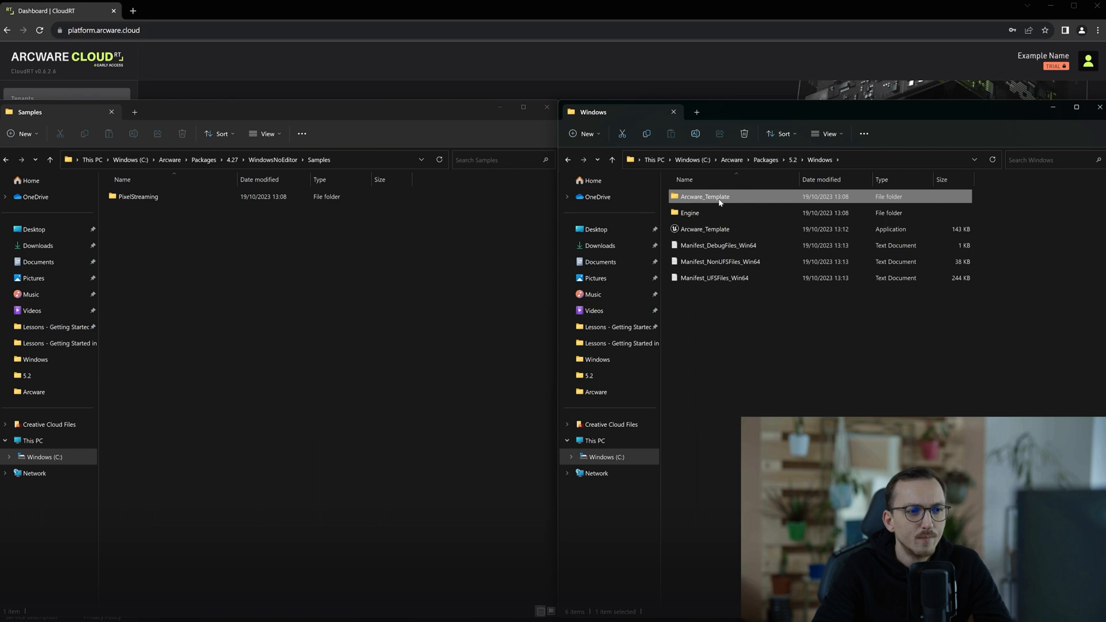
pyautogui.doubleClick(704, 196)
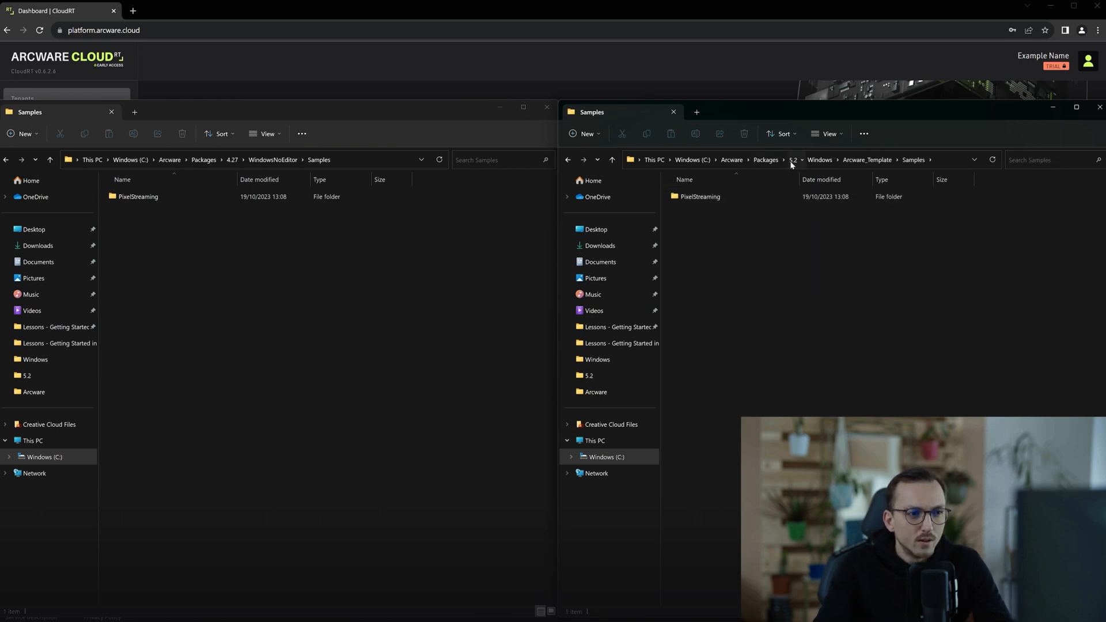
pyautogui.click(792, 160)
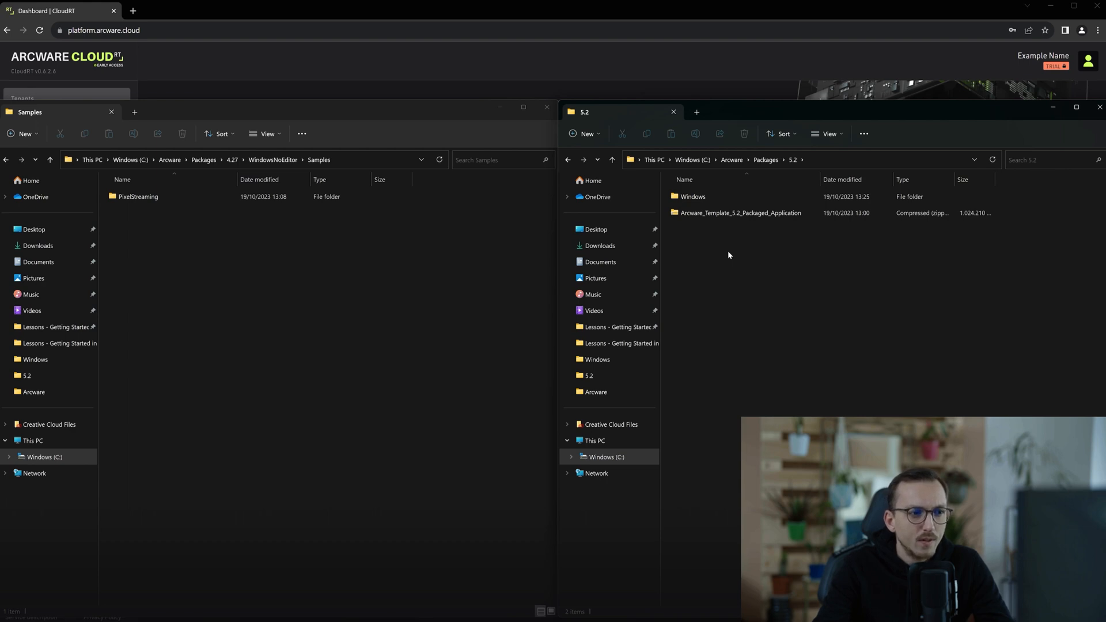
# Select all items in the 5.2 Windows build folder with Ctrl+A and bring up their context menu
pyautogui.rightClick(693, 196)
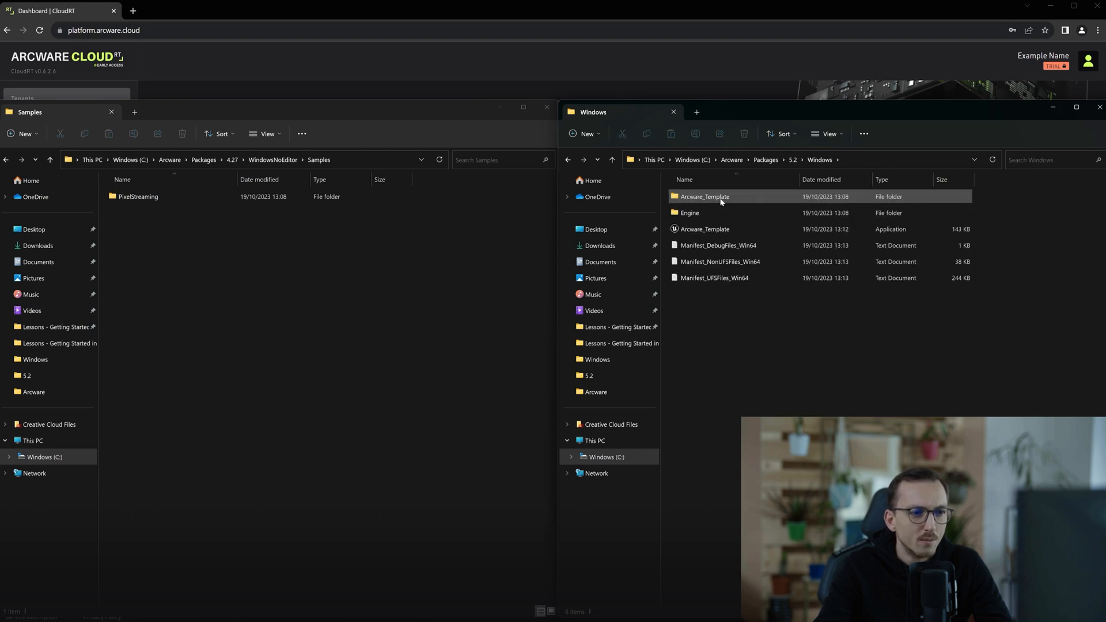
pyautogui.press('ctrl+a')
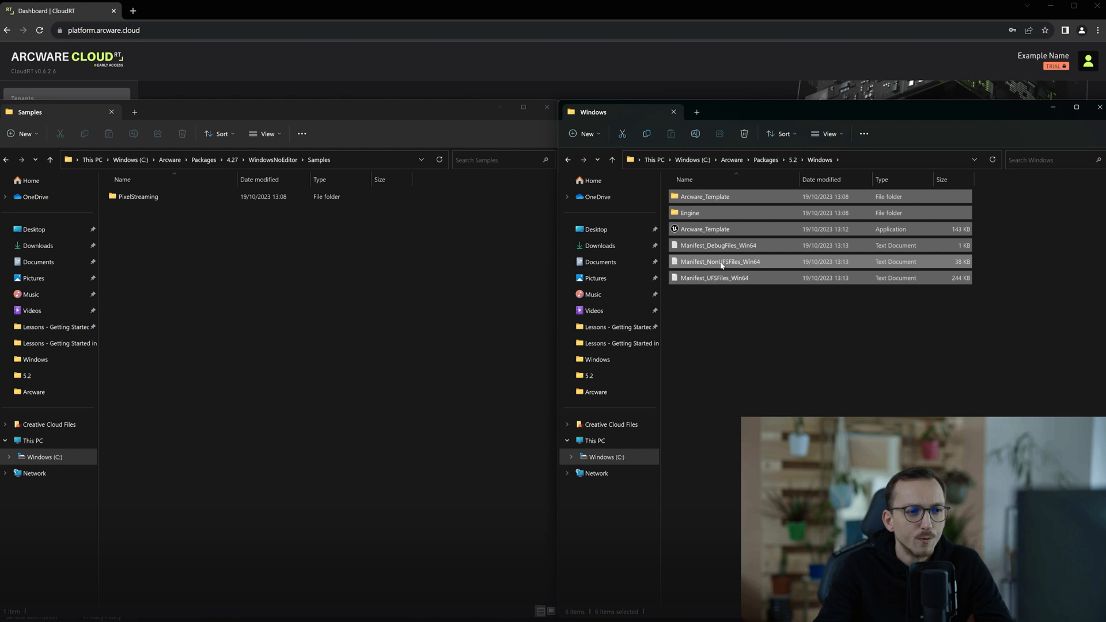
pyautogui.rightClick(720, 262)
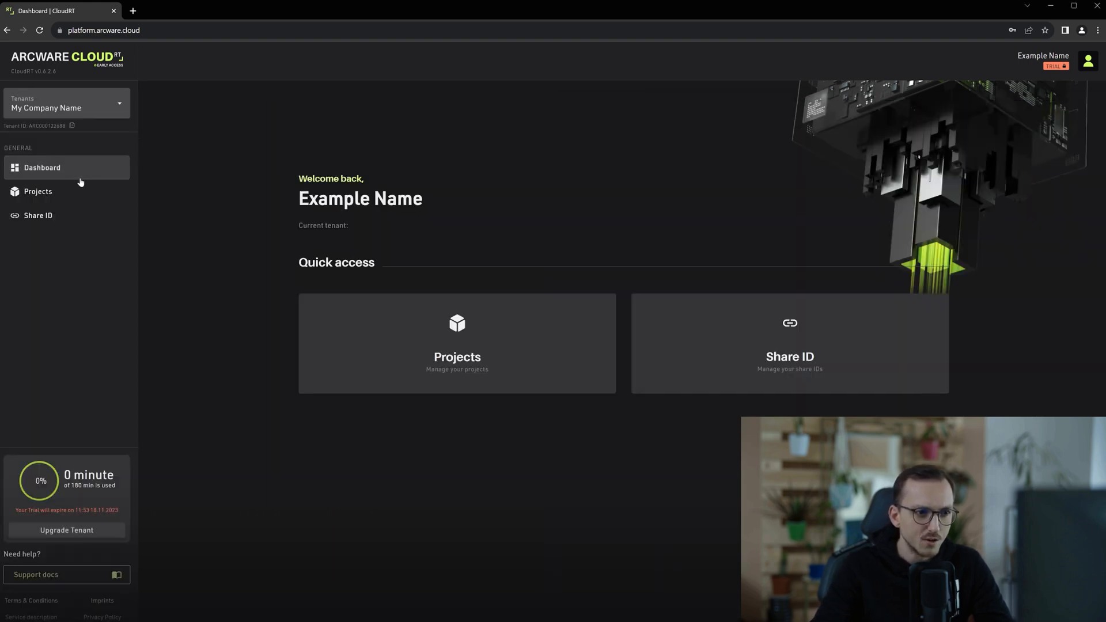
# Go to Projects, open My First Project, and open its Packages tile
pyautogui.click(38, 191)
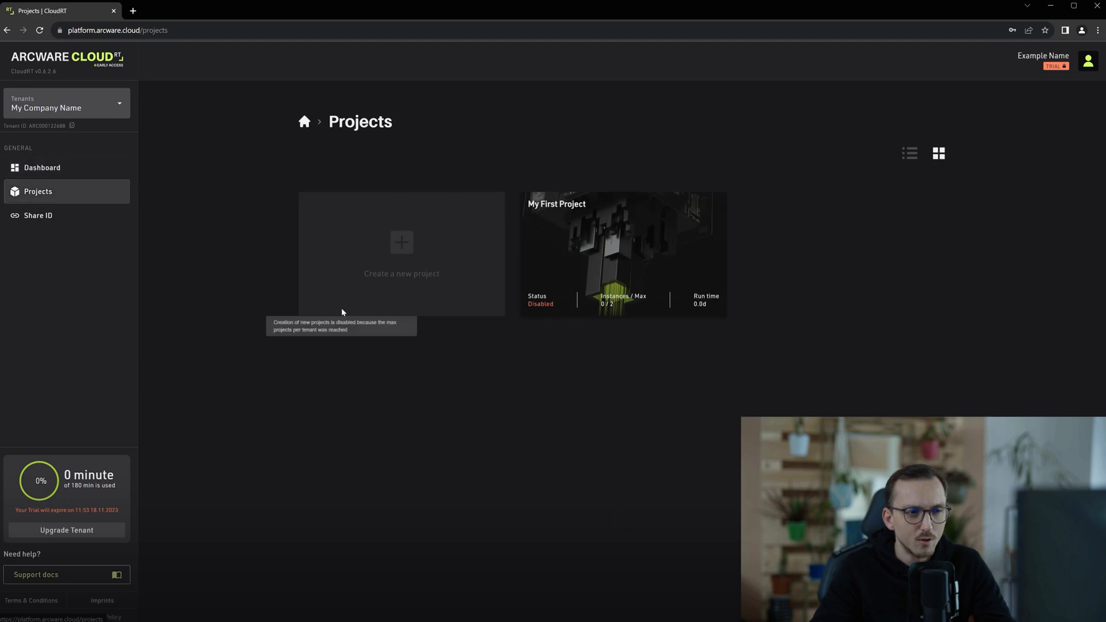
pyautogui.click(623, 254)
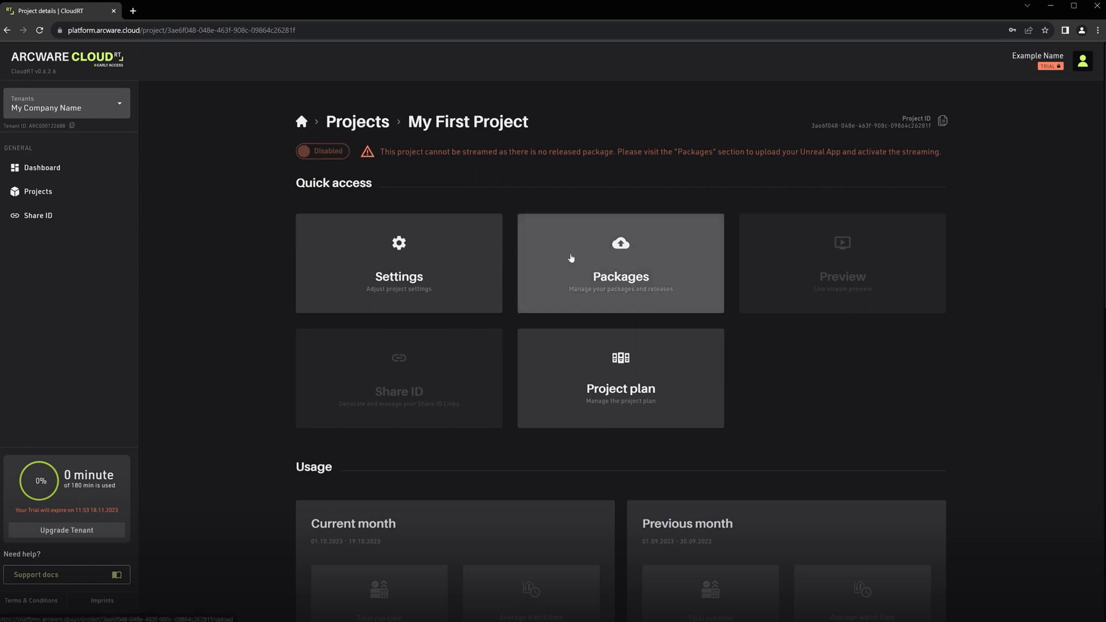
pyautogui.click(620, 263)
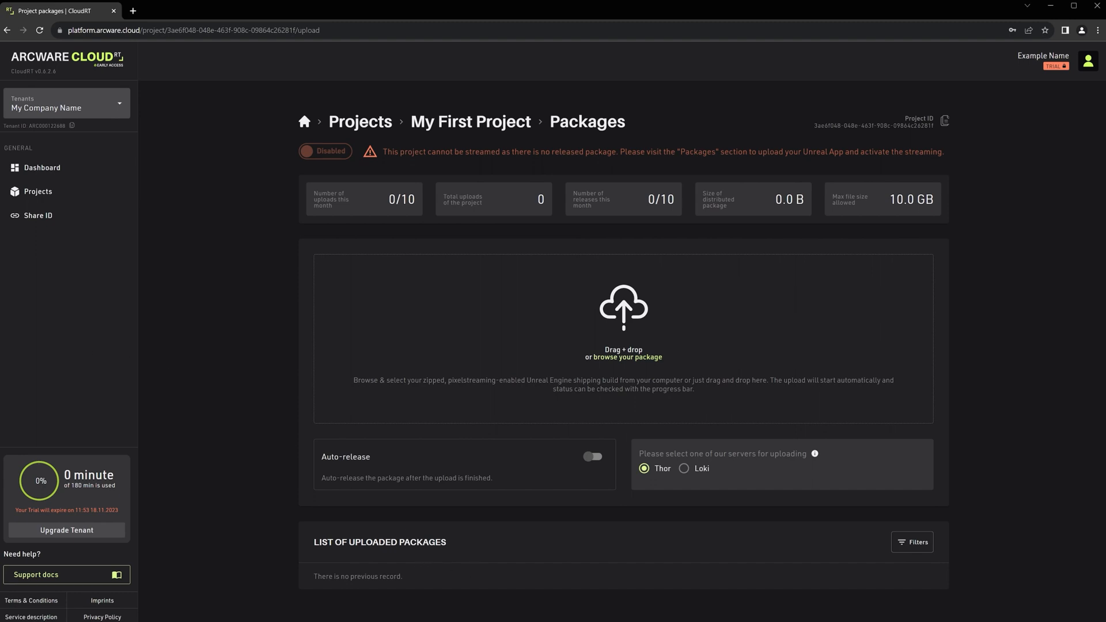
# Select Arcware_Template_5.2_Packaged_Application.zip in File Explorer for upload
pyautogui.click(627, 358)
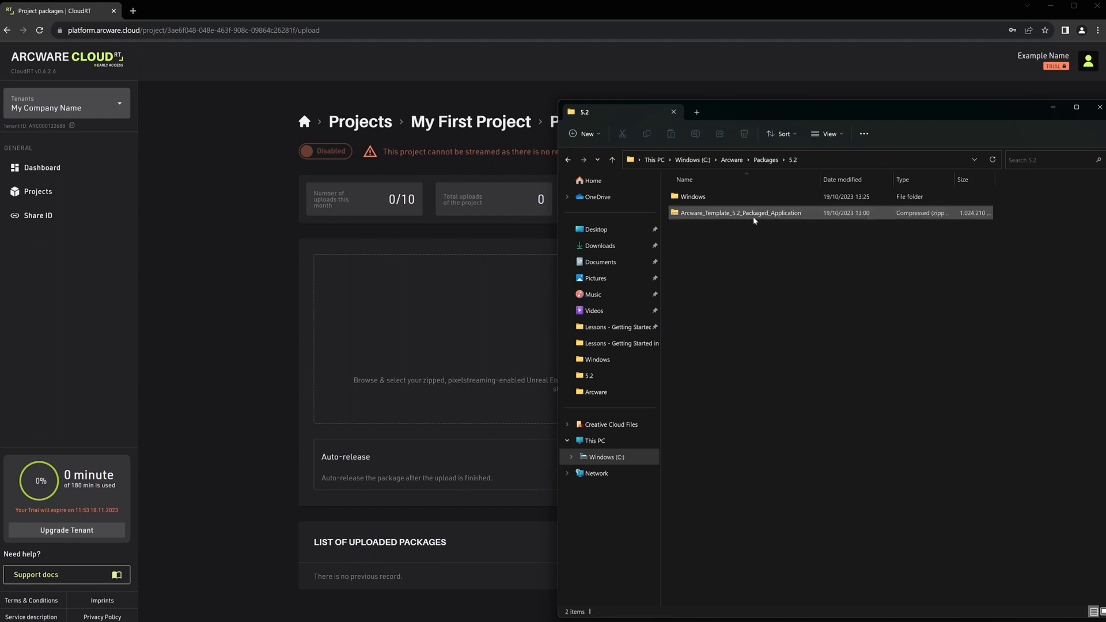
pyautogui.click(739, 213)
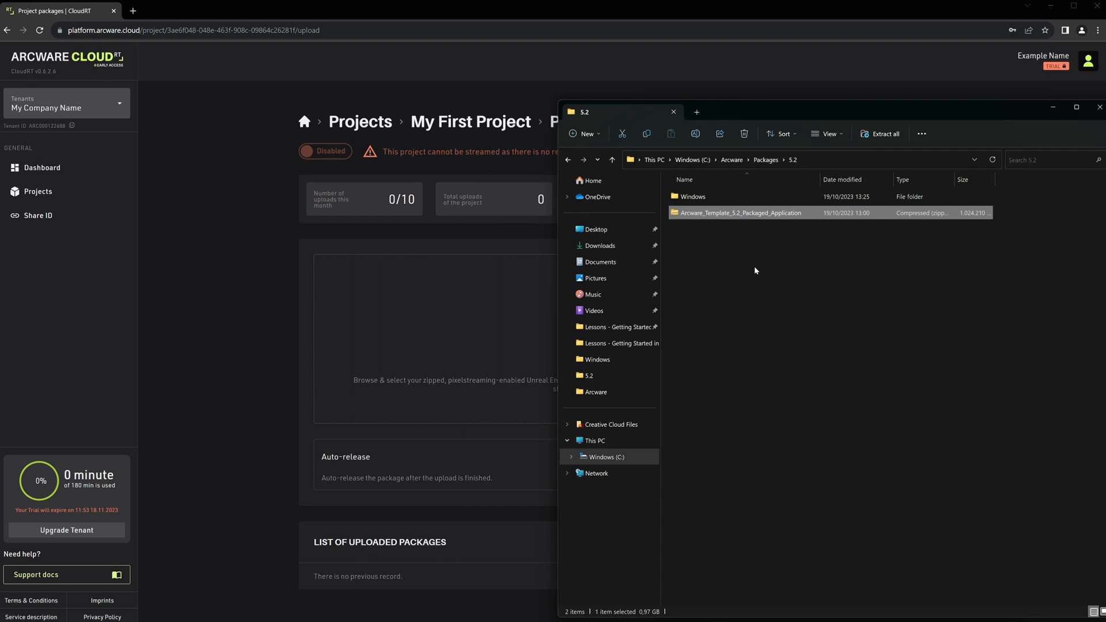
pyautogui.moveTo(736, 249)
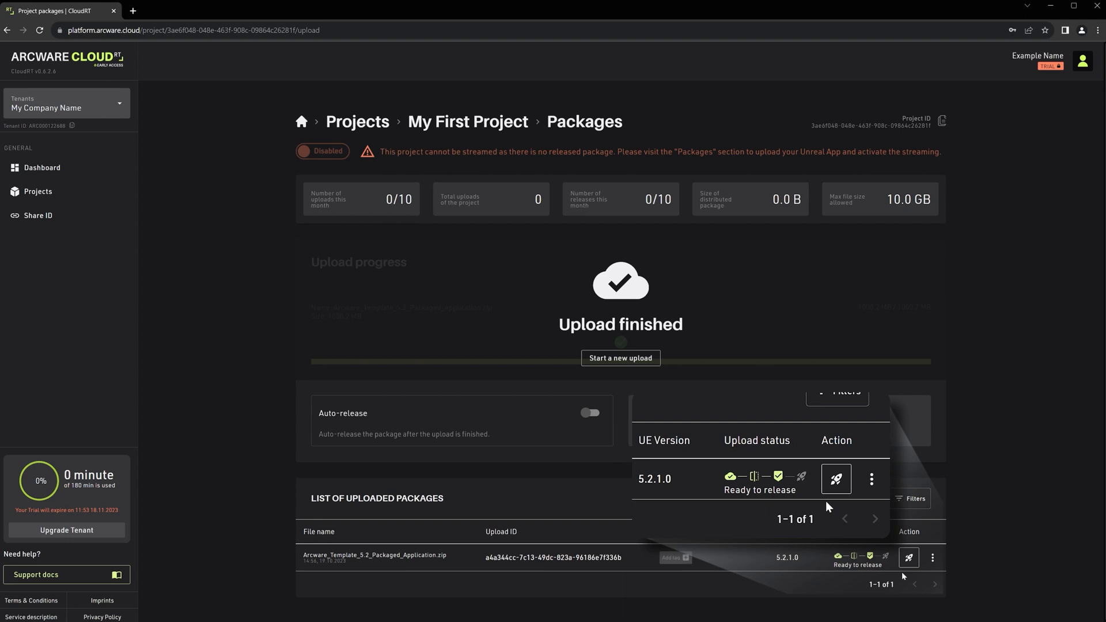
pyautogui.moveTo(839, 509)
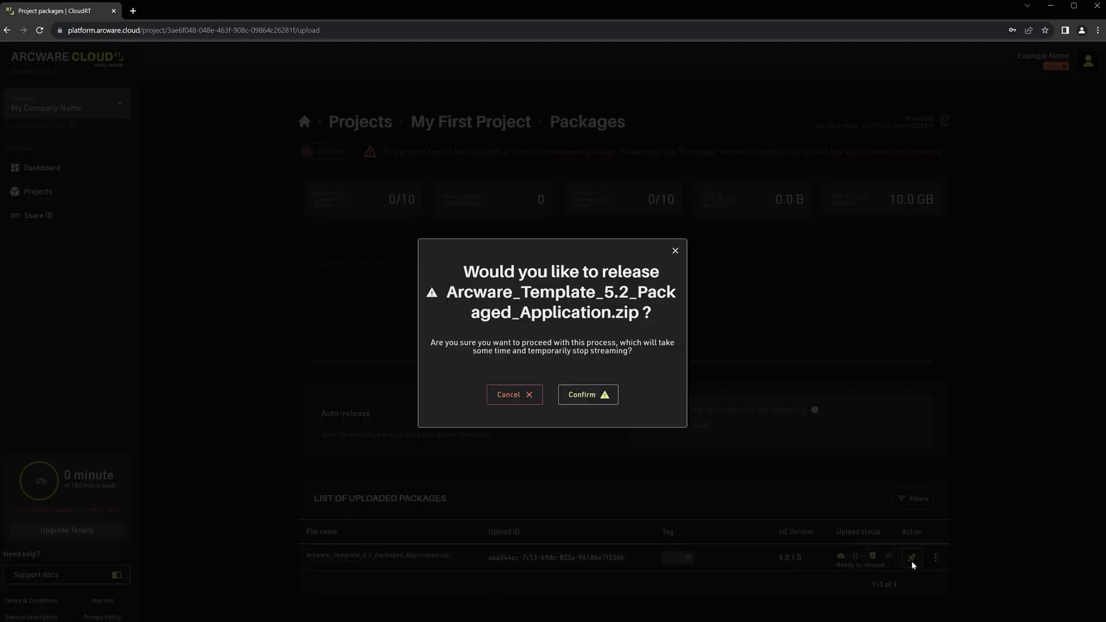
# Confirm the release of the uploaded 5.2 package
pyautogui.click(587, 394)
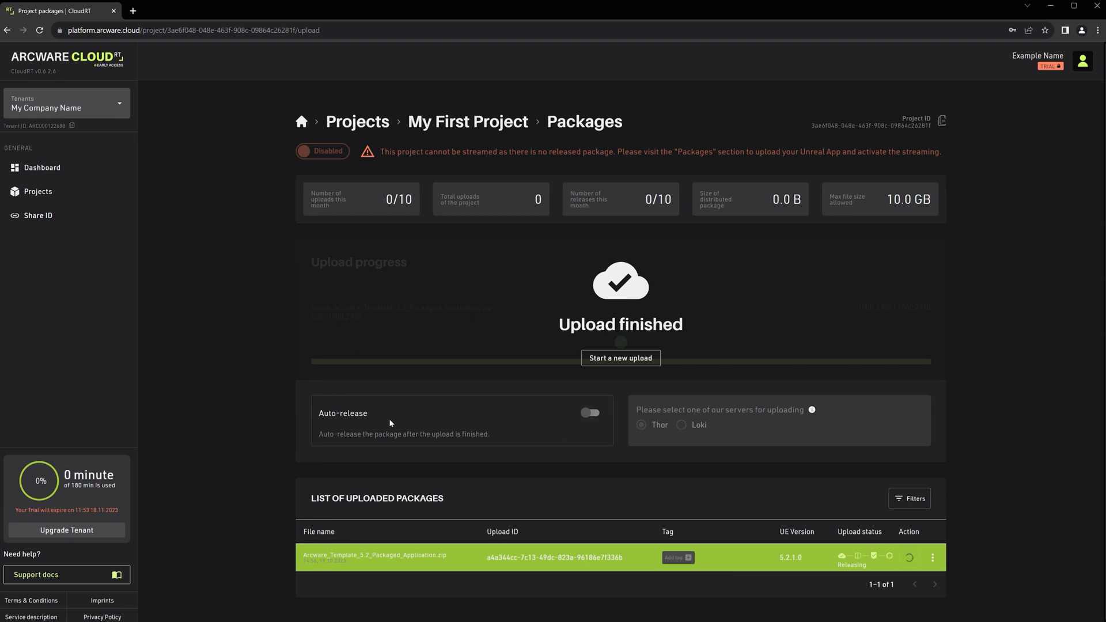
pyautogui.moveTo(613, 480)
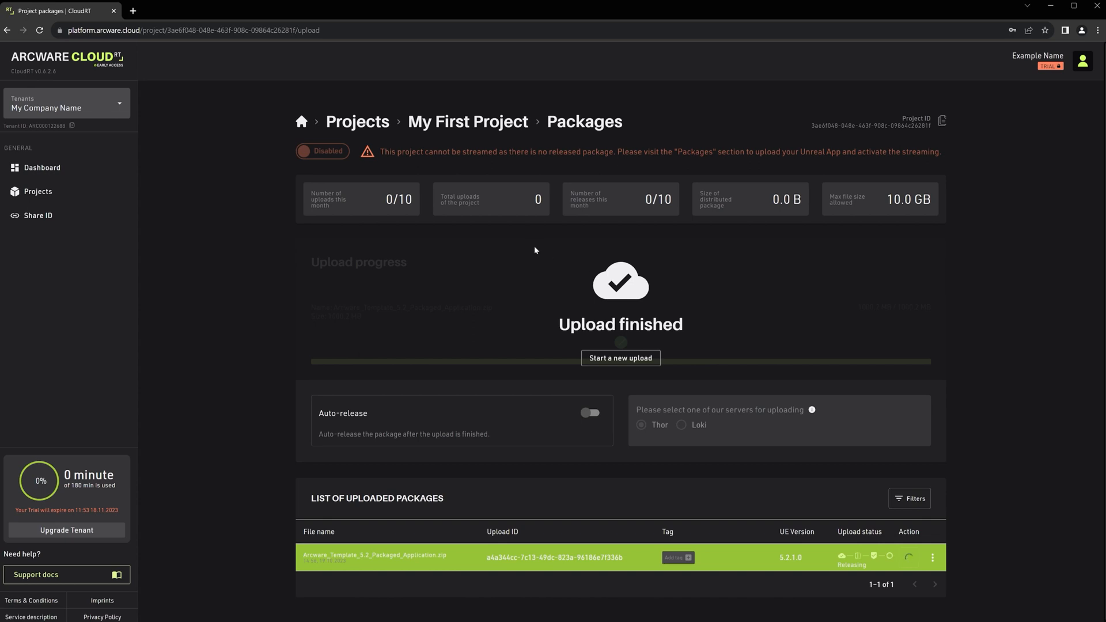
pyautogui.moveTo(486, 213)
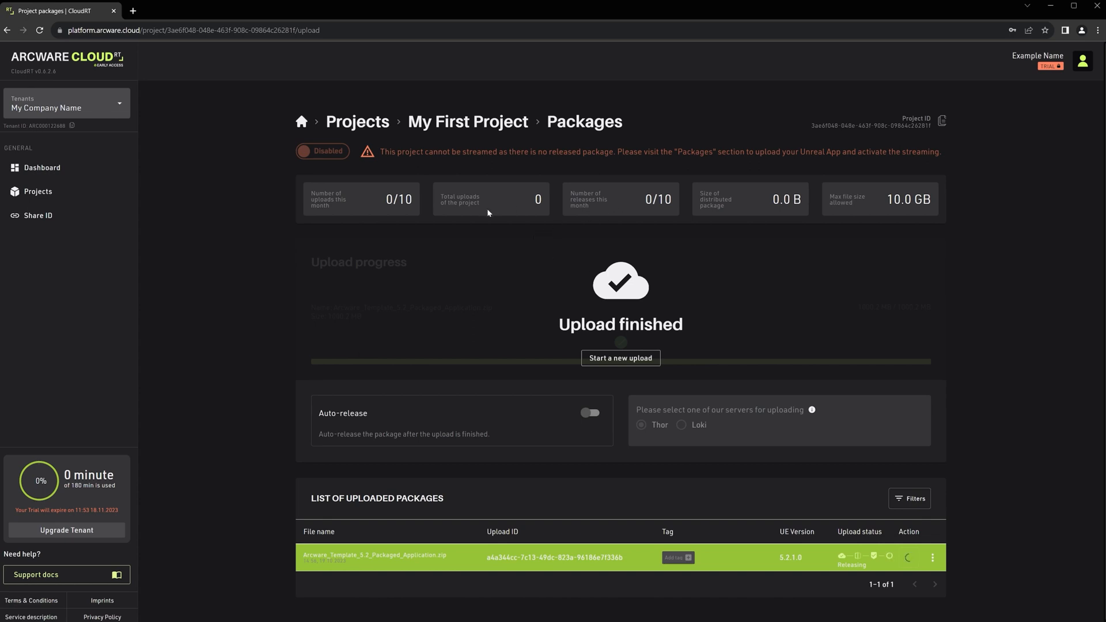
pyautogui.moveTo(647, 216)
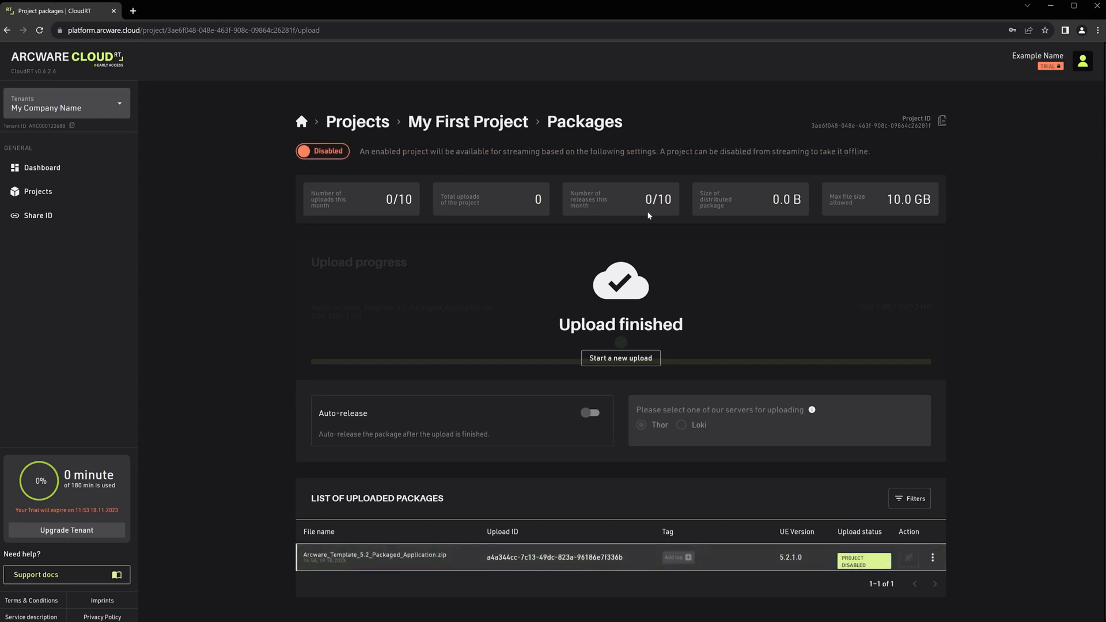
pyautogui.moveTo(678, 580)
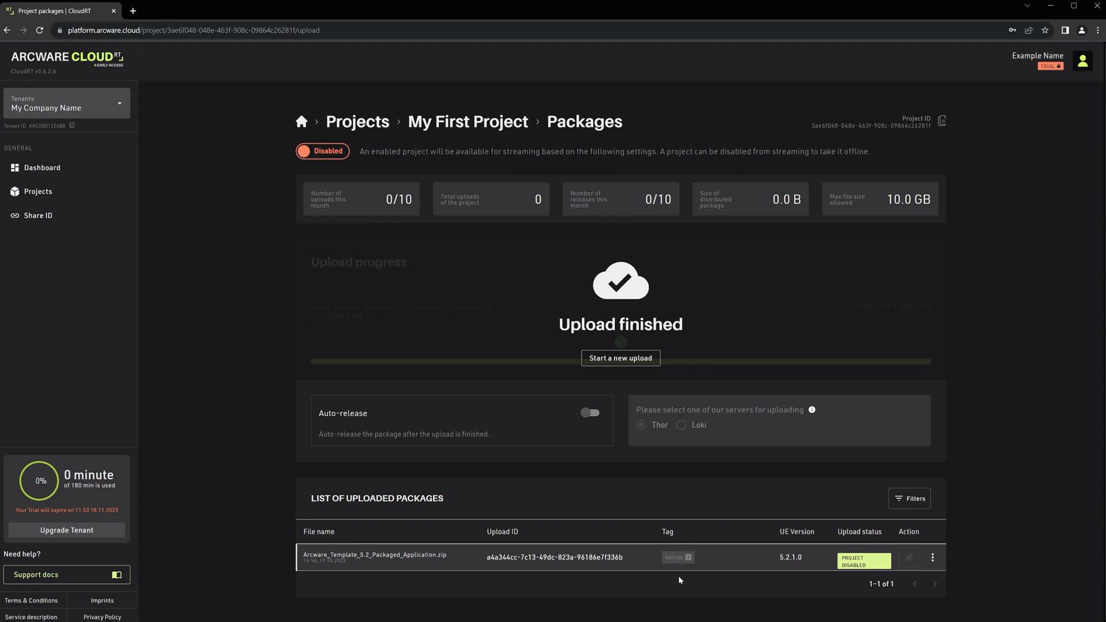
pyautogui.moveTo(810, 567)
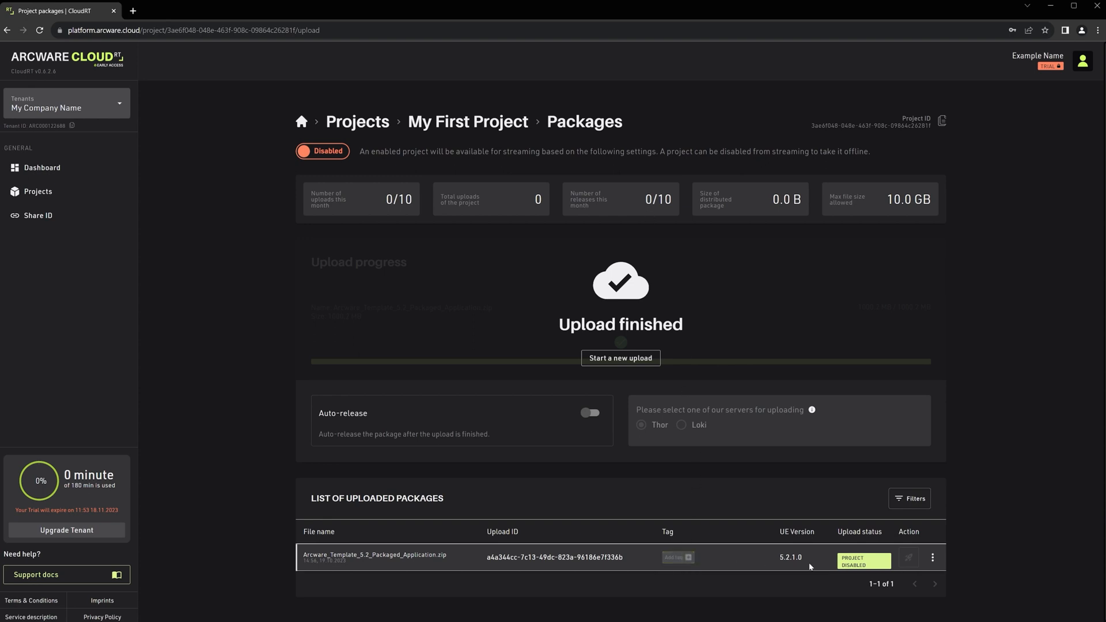
# Open the 5.2 package's three-dot menu showing Visibility and Delete
pyautogui.click(932, 558)
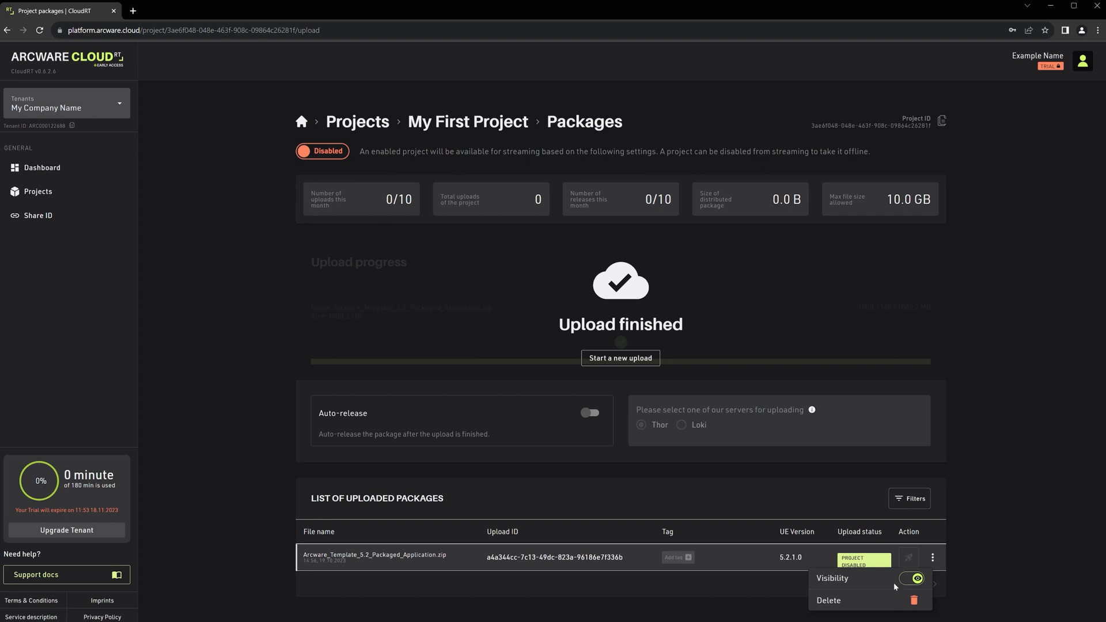